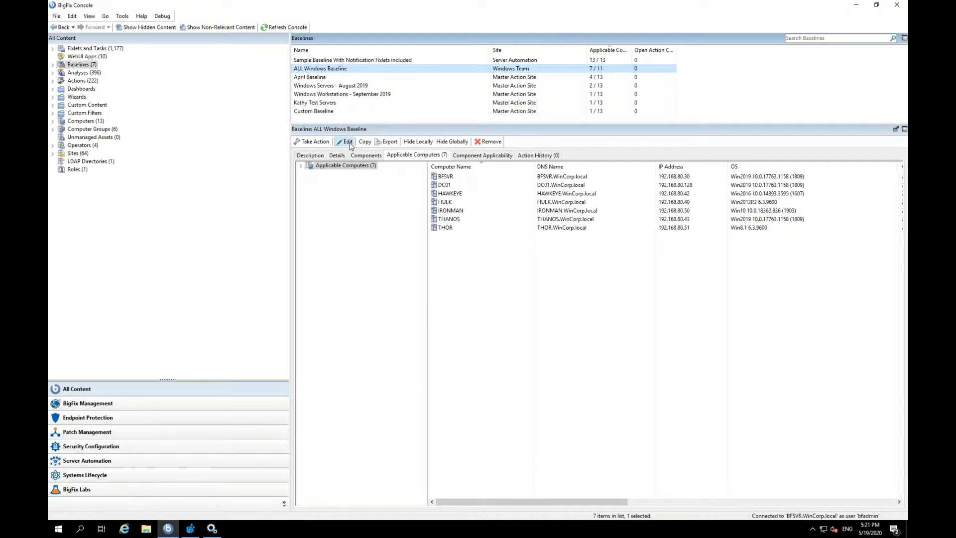
Review the ALL Windows Baseline's components, then edit the Kathy Test Servers baseline.
click(345, 141)
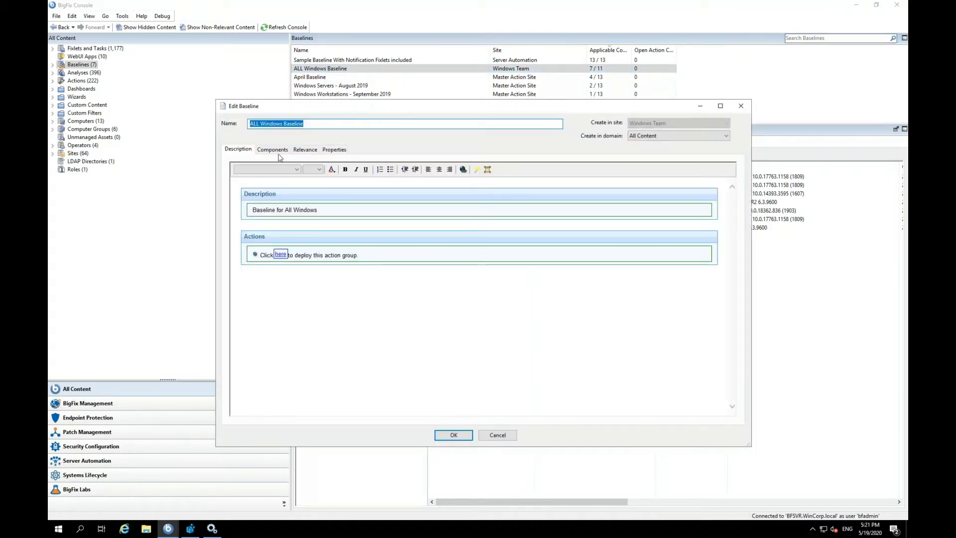
click(273, 150)
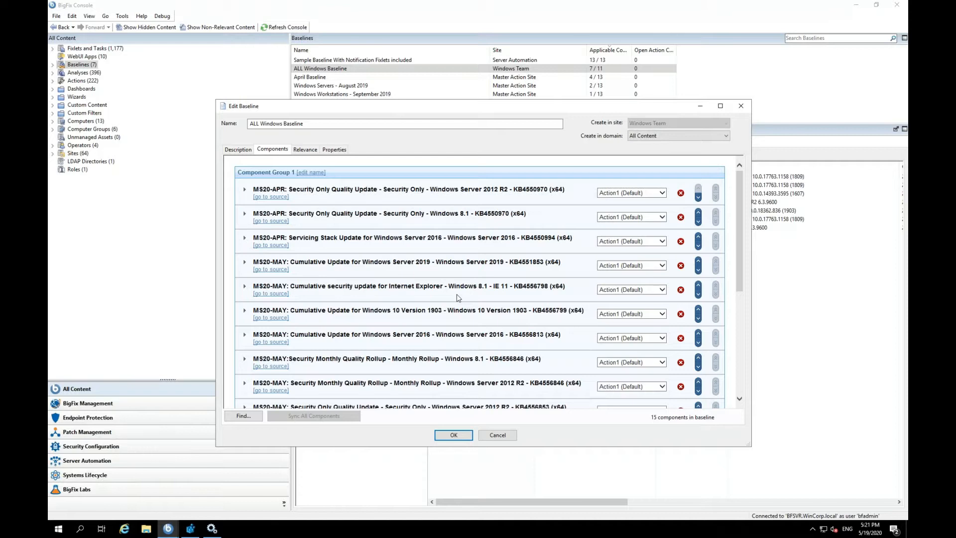
mouse_move(459, 271)
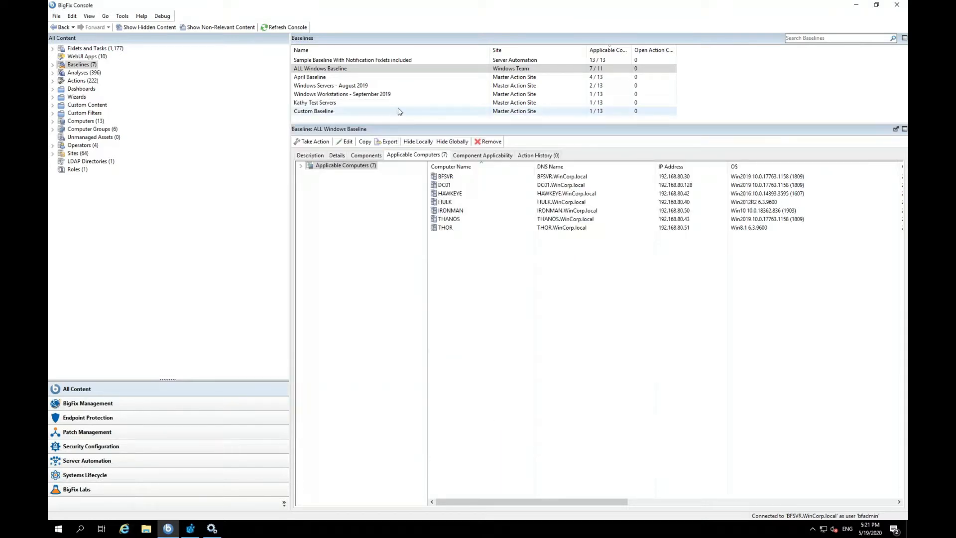
click(316, 103)
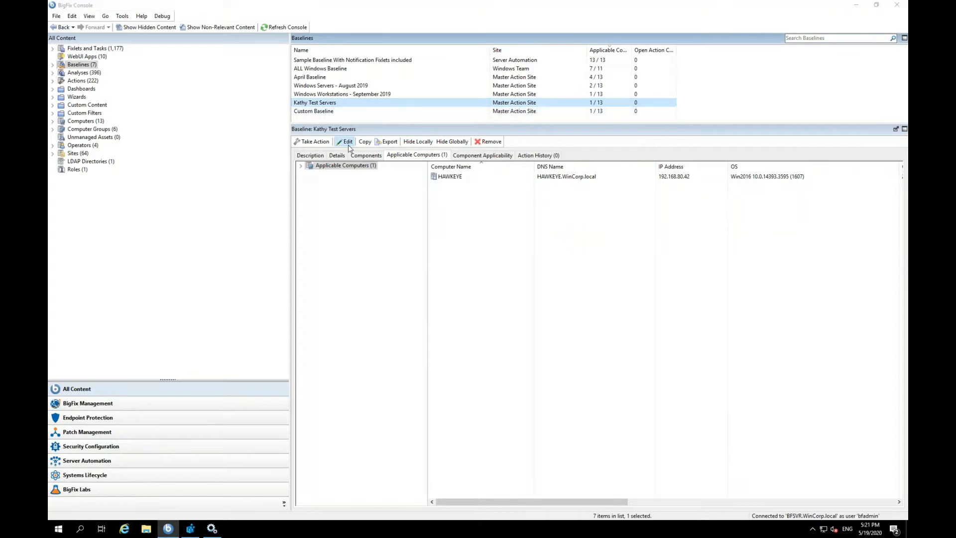
click(345, 142)
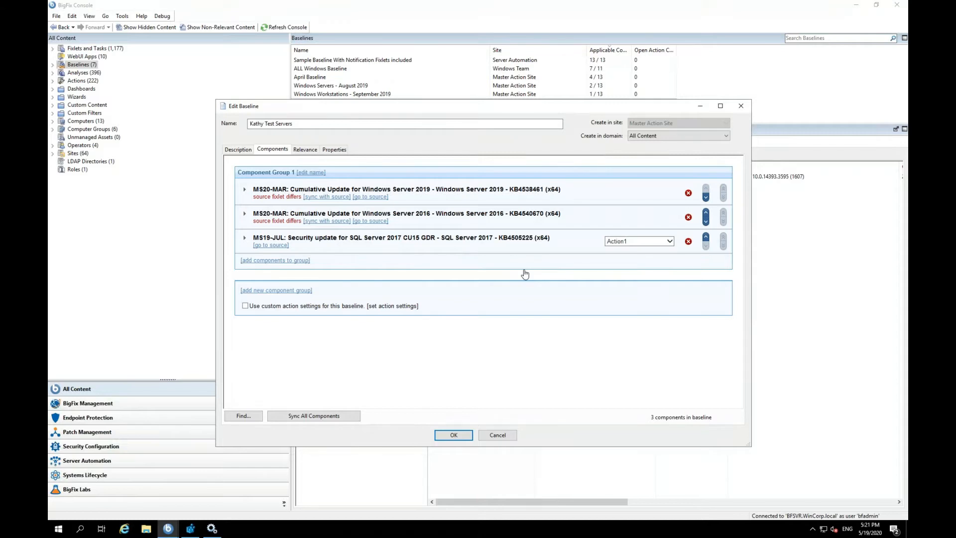
mouse_move(391, 201)
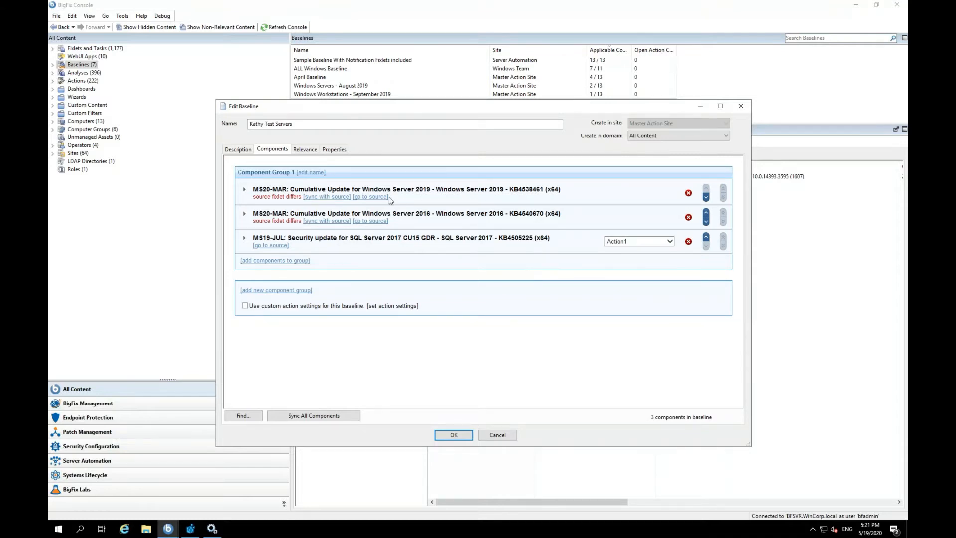
mouse_move(301, 224)
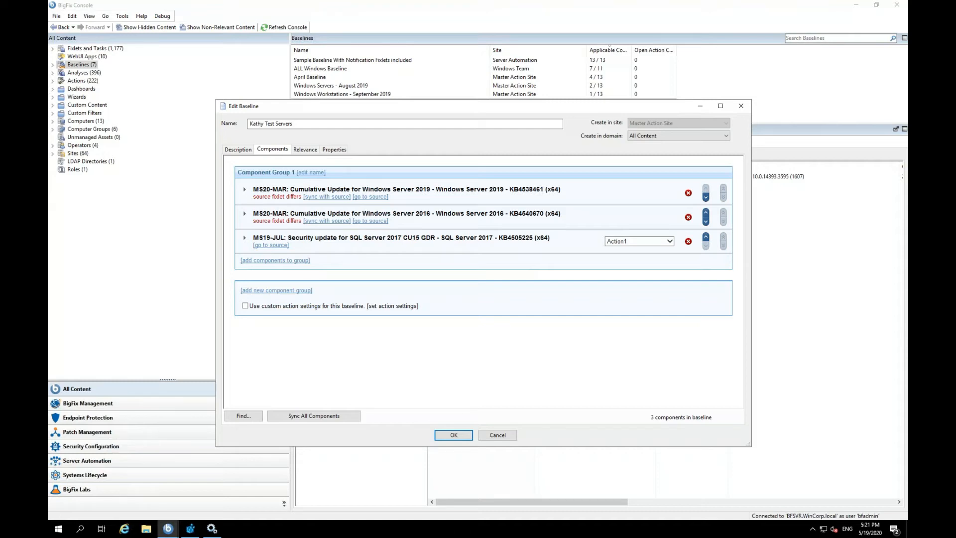
mouse_move(275, 224)
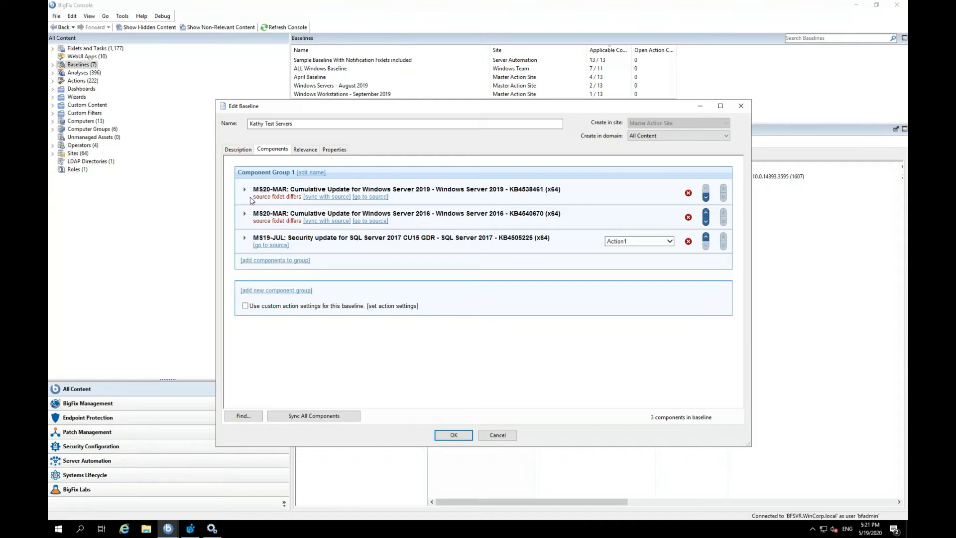
mouse_move(290, 208)
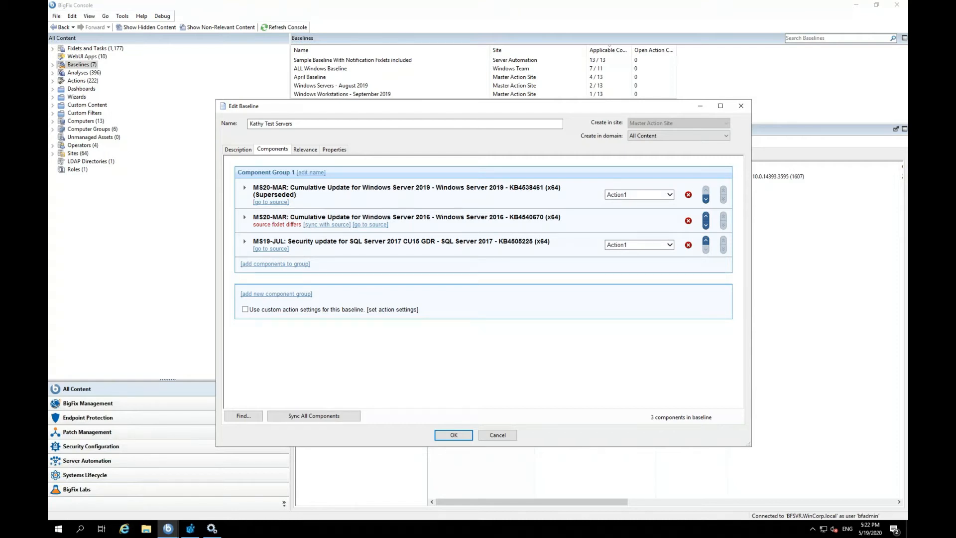
mouse_move(490, 410)
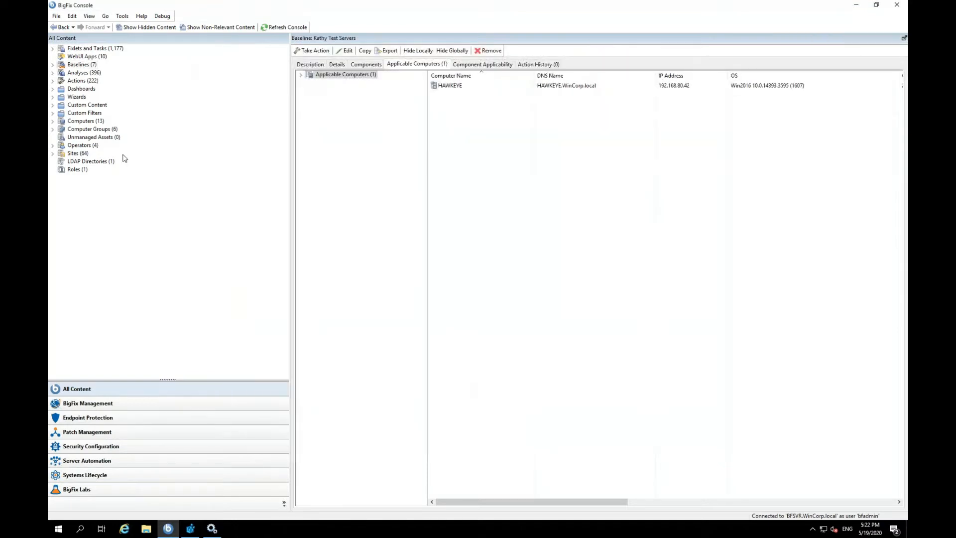
Navigate Dashboards > All Dashboards to the Baseline Synchronization Dashboard.
click(53, 89)
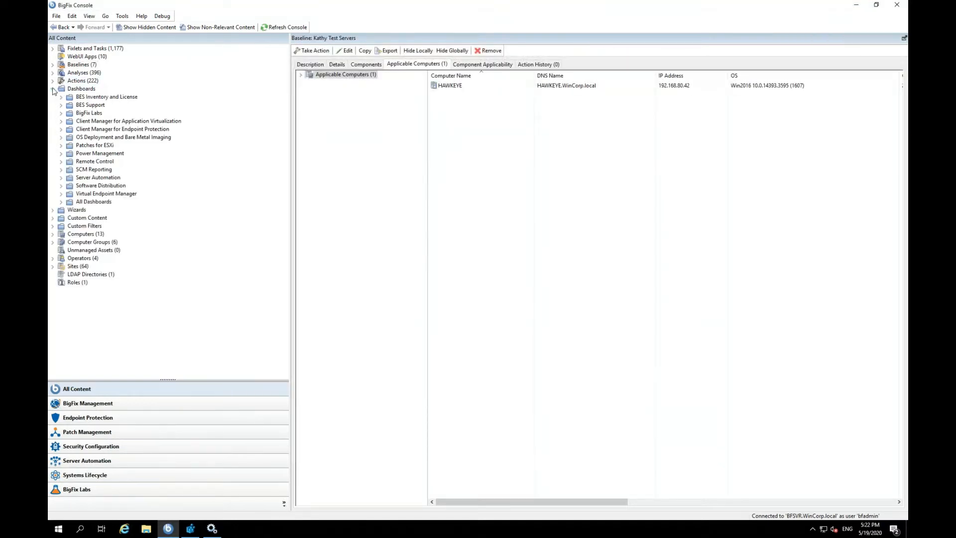
click(61, 201)
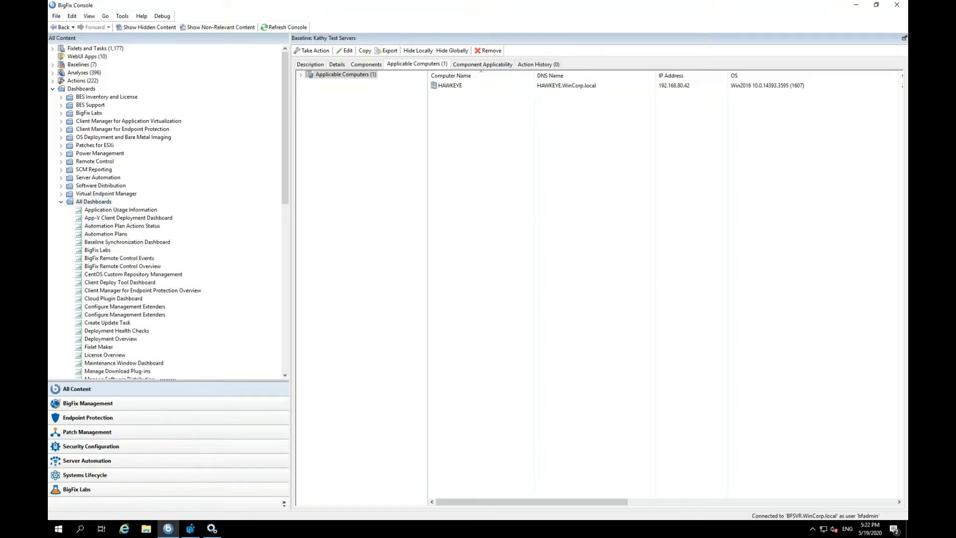
click(127, 241)
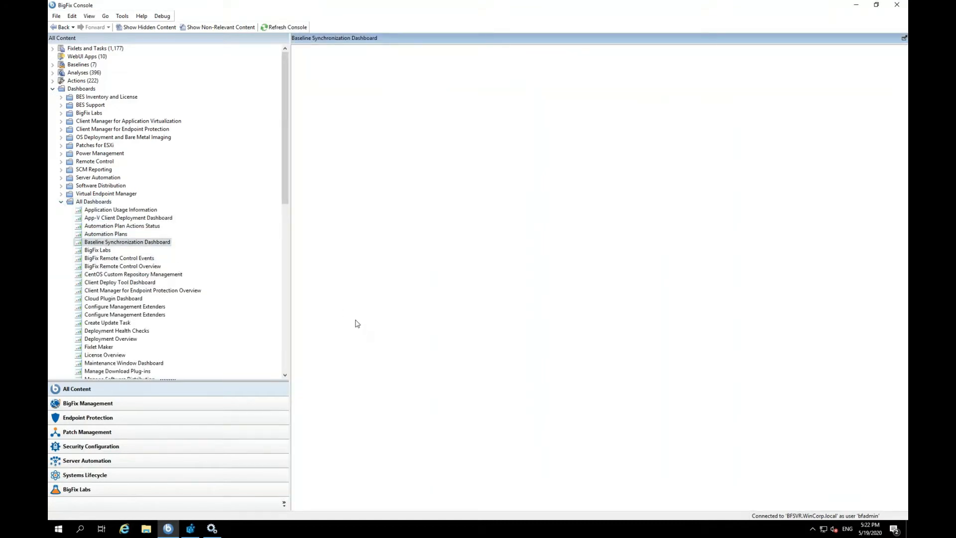
click(127, 241)
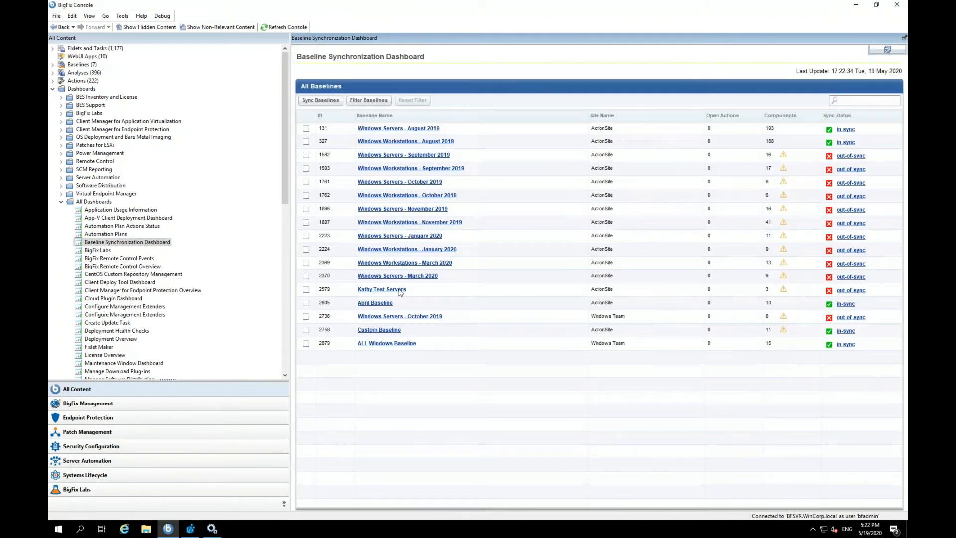
mouse_move(607, 449)
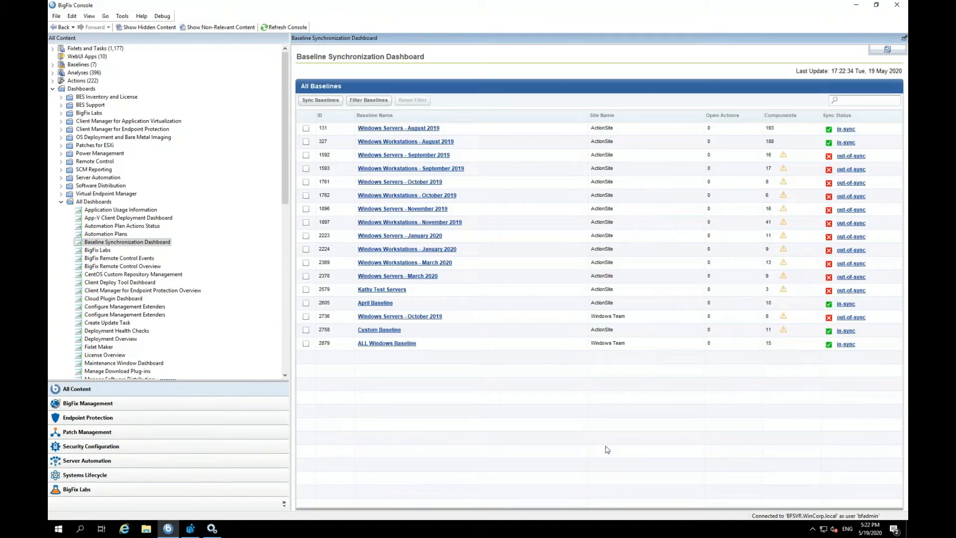
Select the 2019 Windows baseline rows and mark Windows Workstations - September 2019 for syncing.
click(406, 140)
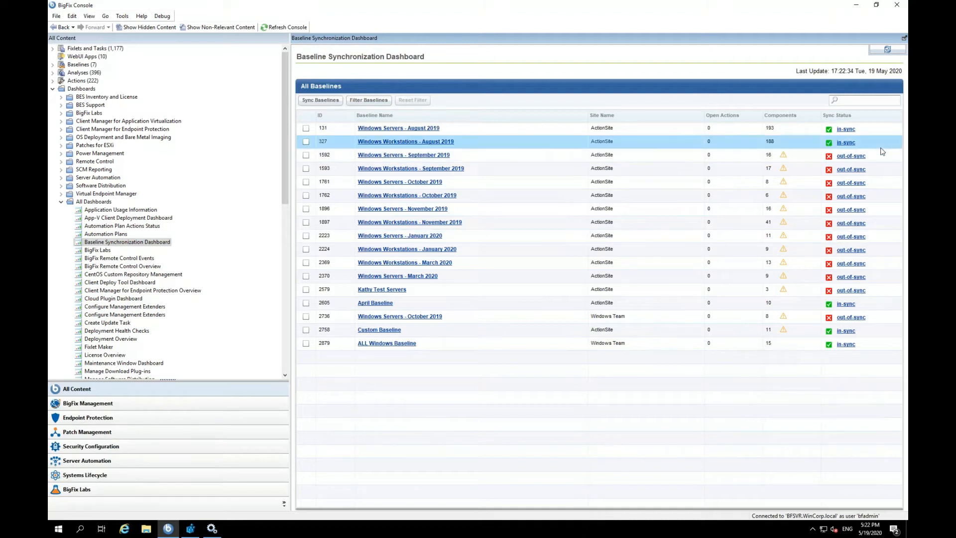
click(404, 154)
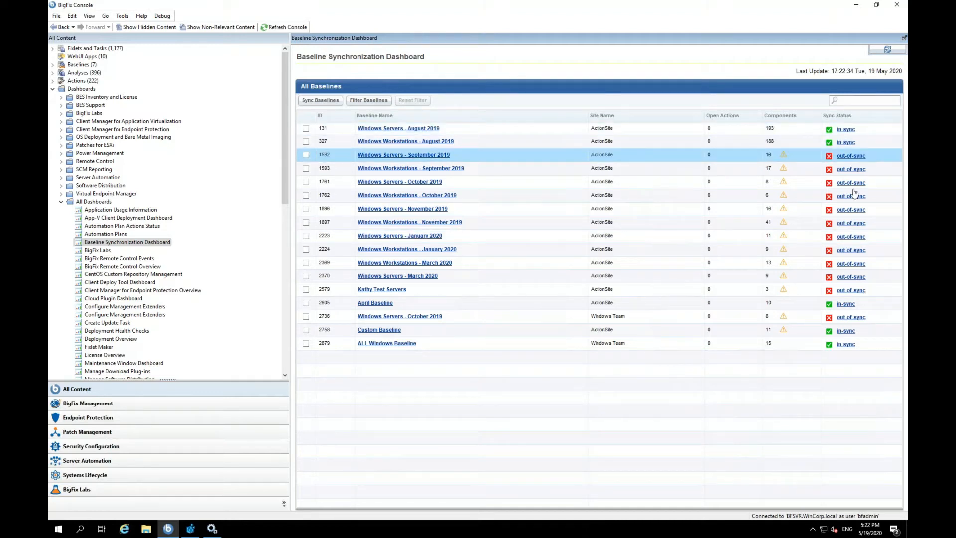
click(406, 196)
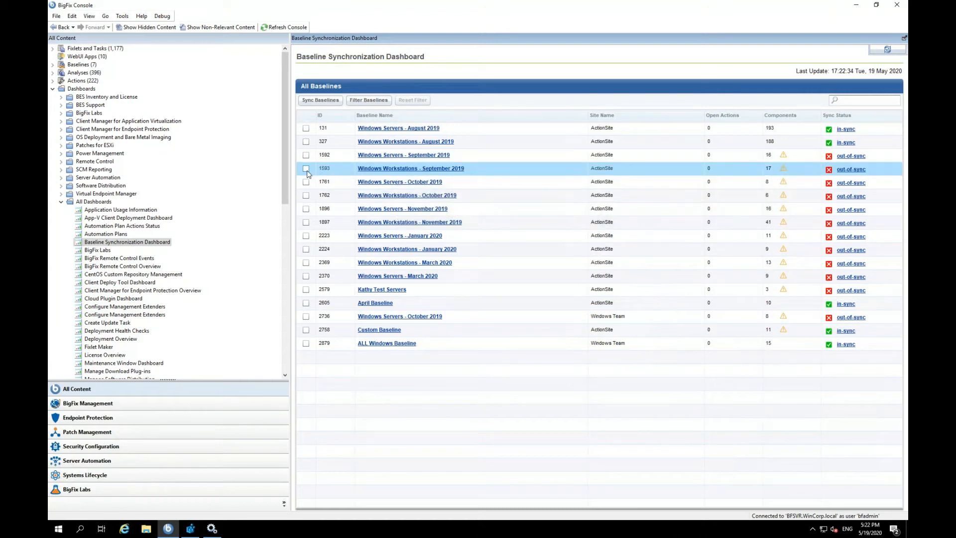
click(306, 181)
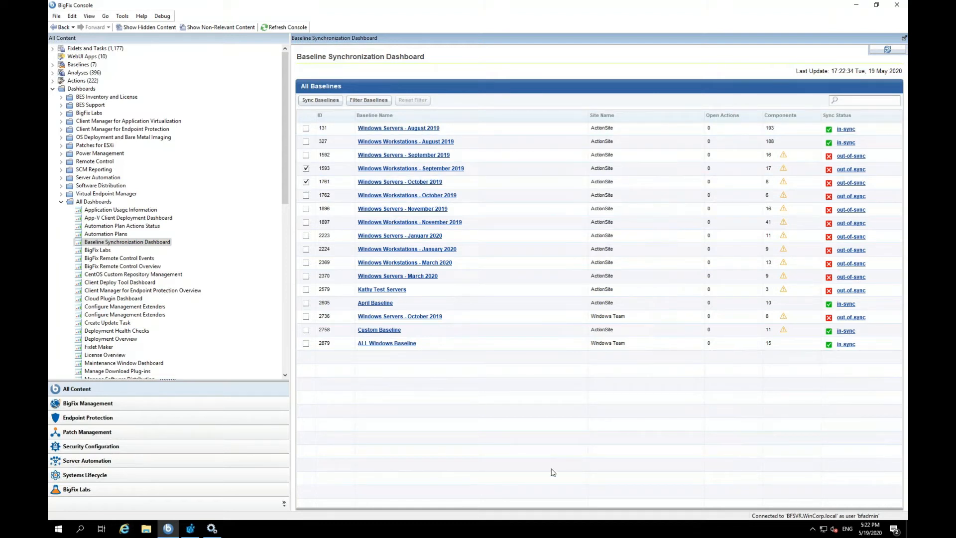
mouse_move(716, 511)
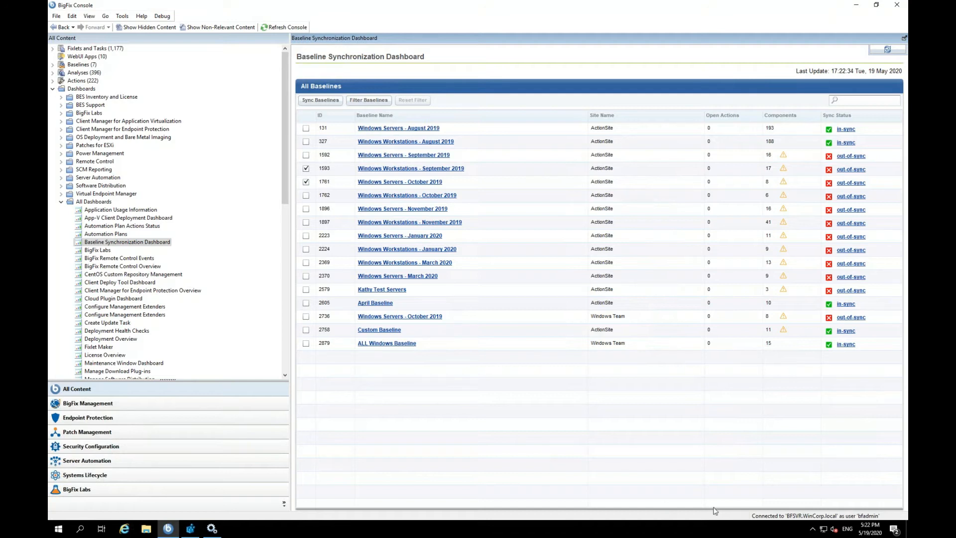
mouse_move(722, 368)
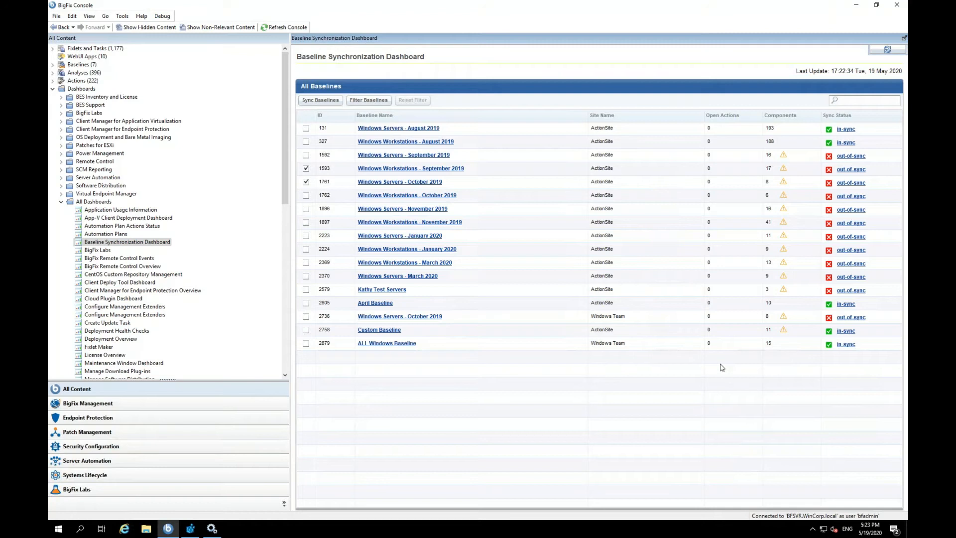
mouse_move(791, 408)
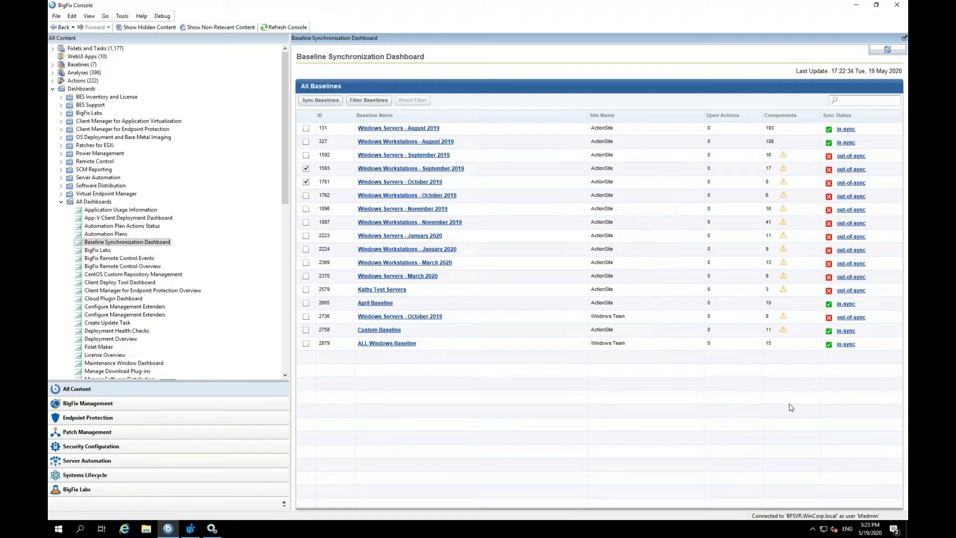
click(76, 388)
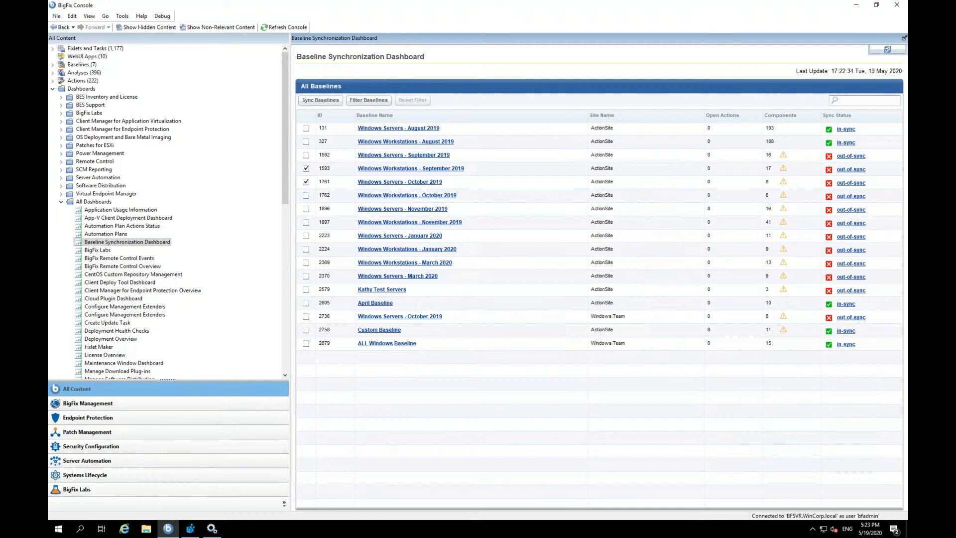